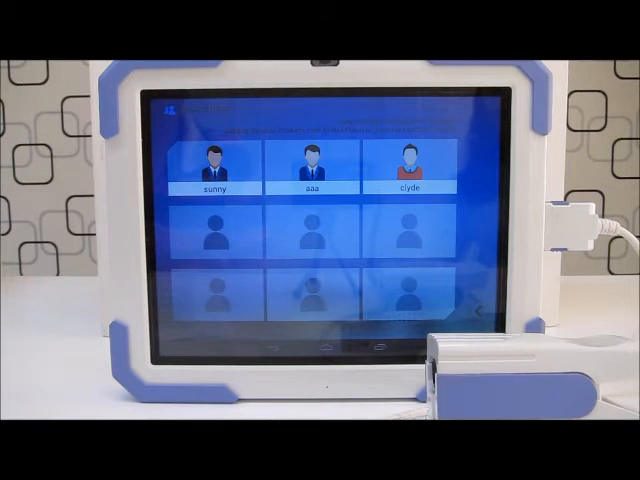
Select the saved user profile the glucose test is for and confirm it.
left_click(408, 160)
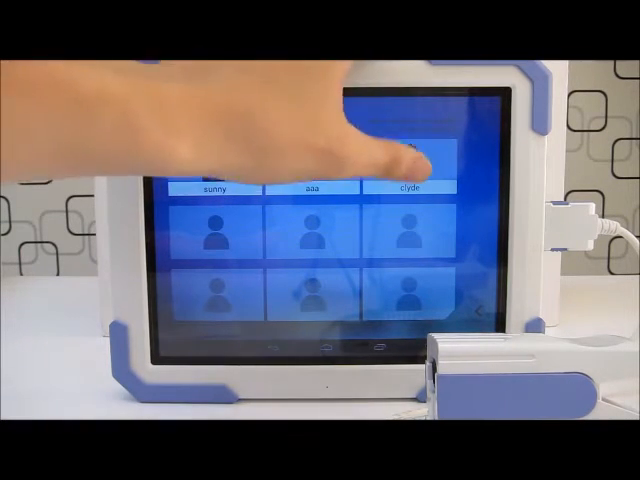
left_click(410, 188)
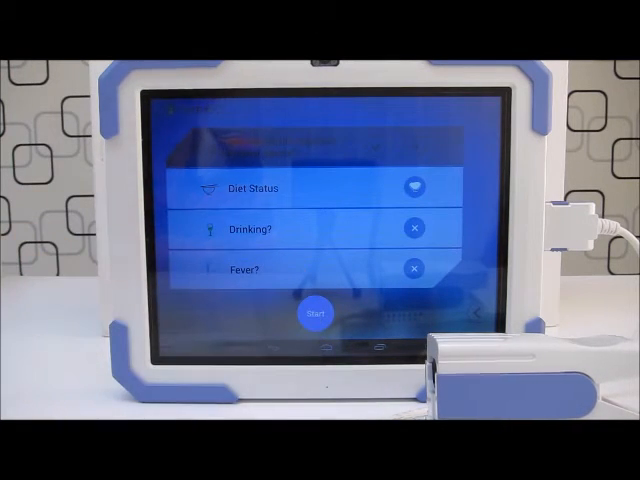
left_click(316, 312)
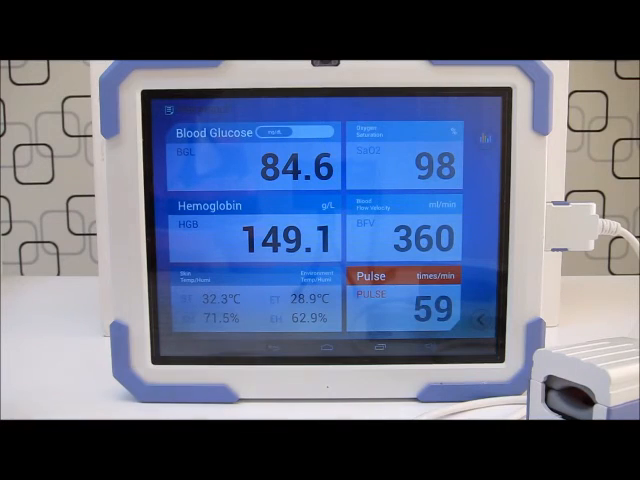
Leave the results screen (glucose 84.6, hemoglobin 149.1, pulse 59) for the data options menu.
left_click(288, 132)
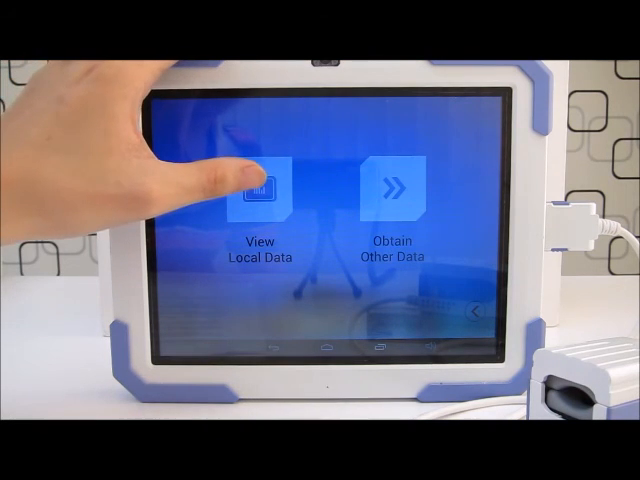
View the locally stored past results as a trend chart via View Local Data.
left_click(258, 190)
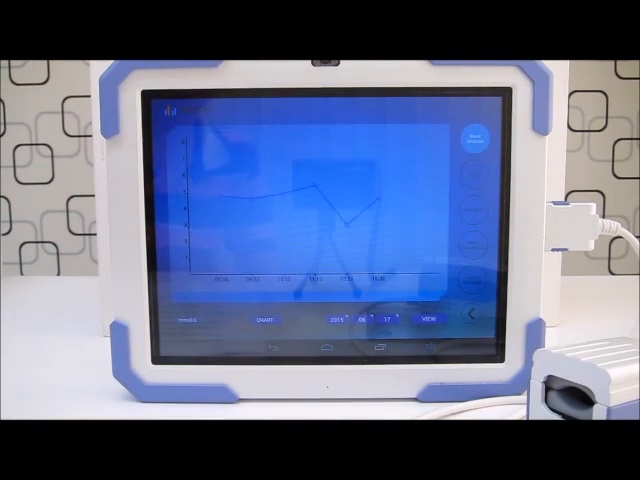